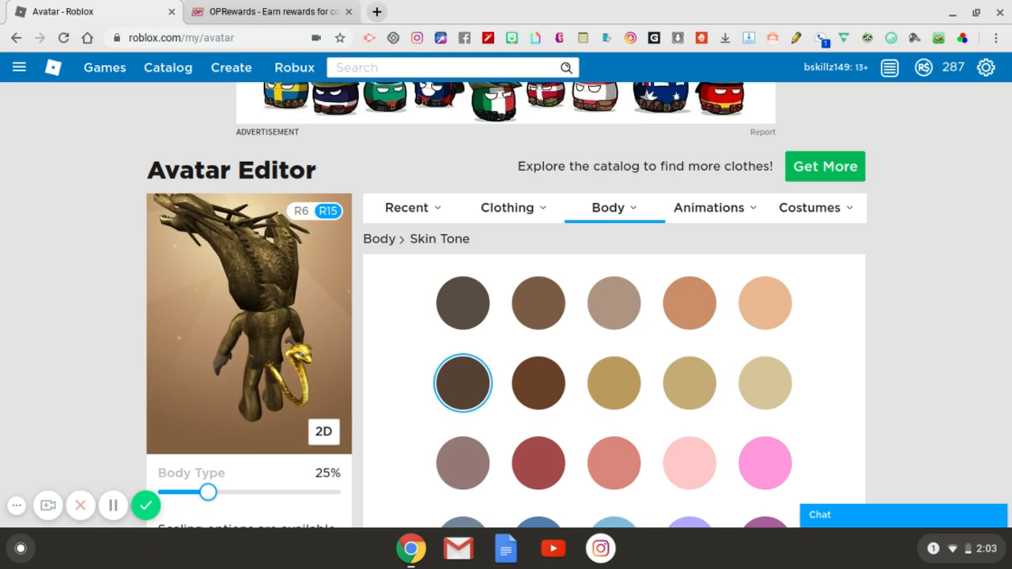
Switch to the OPRewards redeem page showing the R$ 293 payout success notice
{"action": "left_click", "coordinate": [272, 11]}
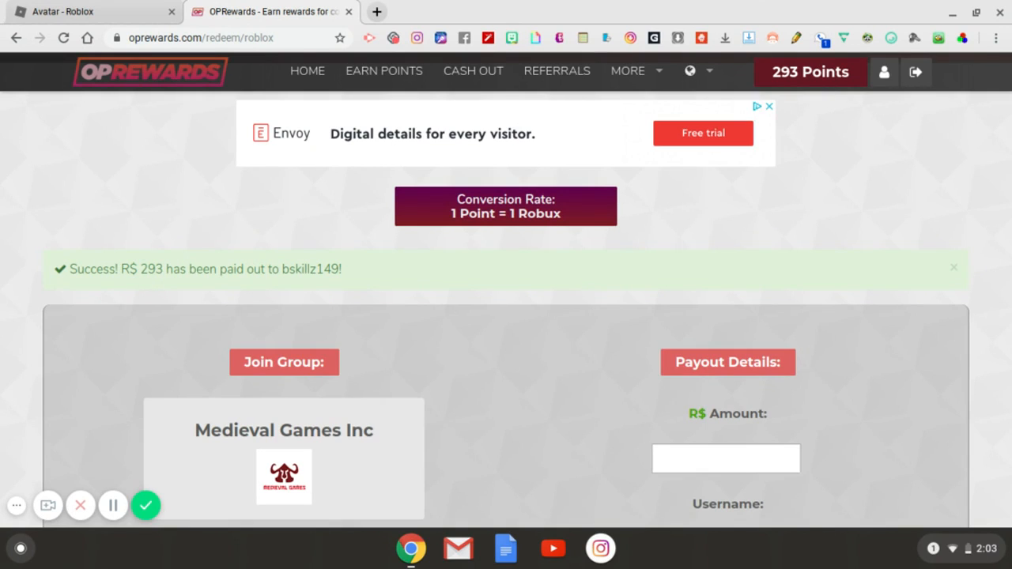
{"action": "mouse_move", "coordinate": [299, 436]}
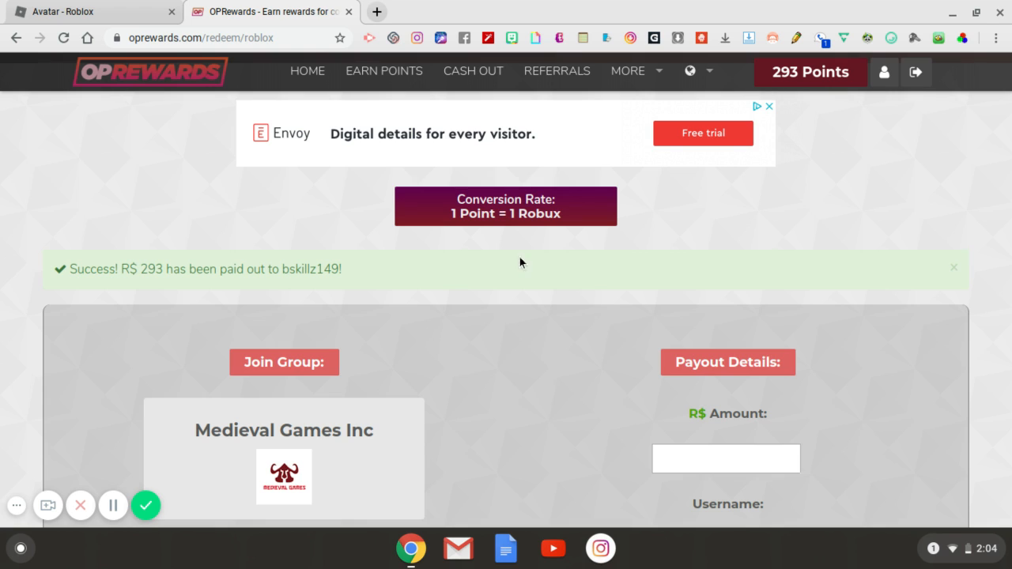
{"action": "mouse_move", "coordinate": [544, 252]}
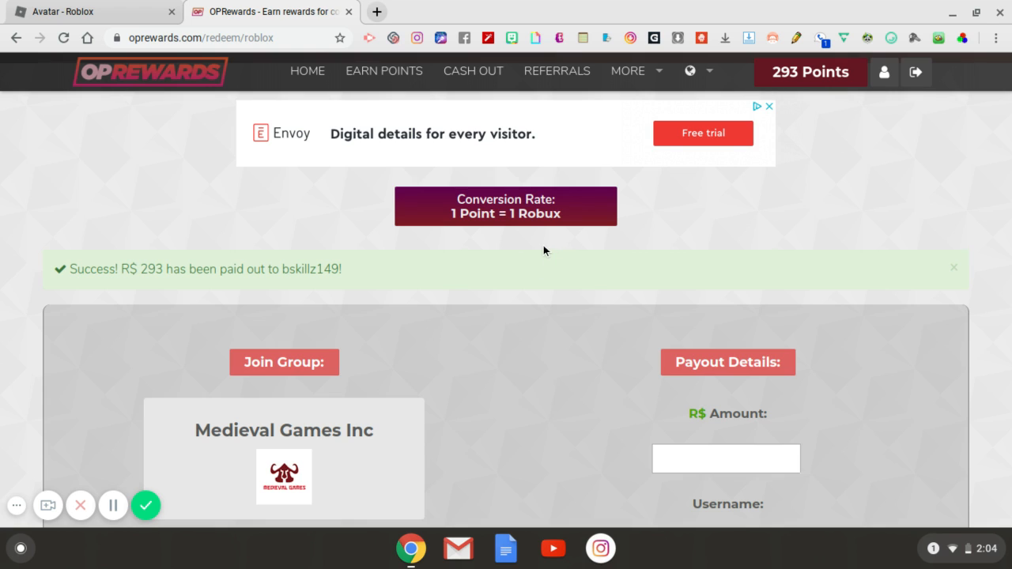
{"action": "mouse_move", "coordinate": [531, 250]}
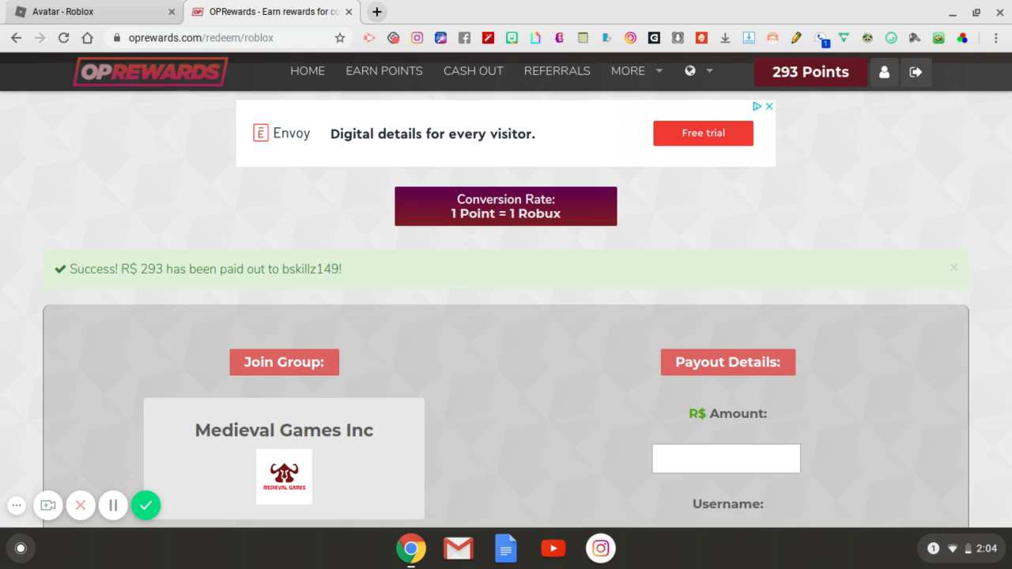
{"action": "mouse_move", "coordinate": [483, 236]}
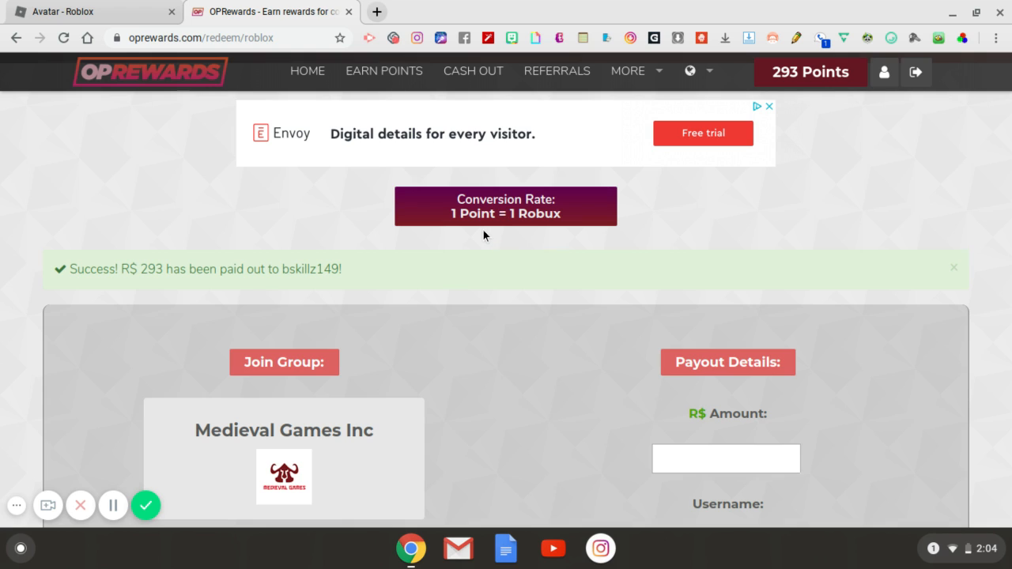
{"action": "mouse_move", "coordinate": [473, 233]}
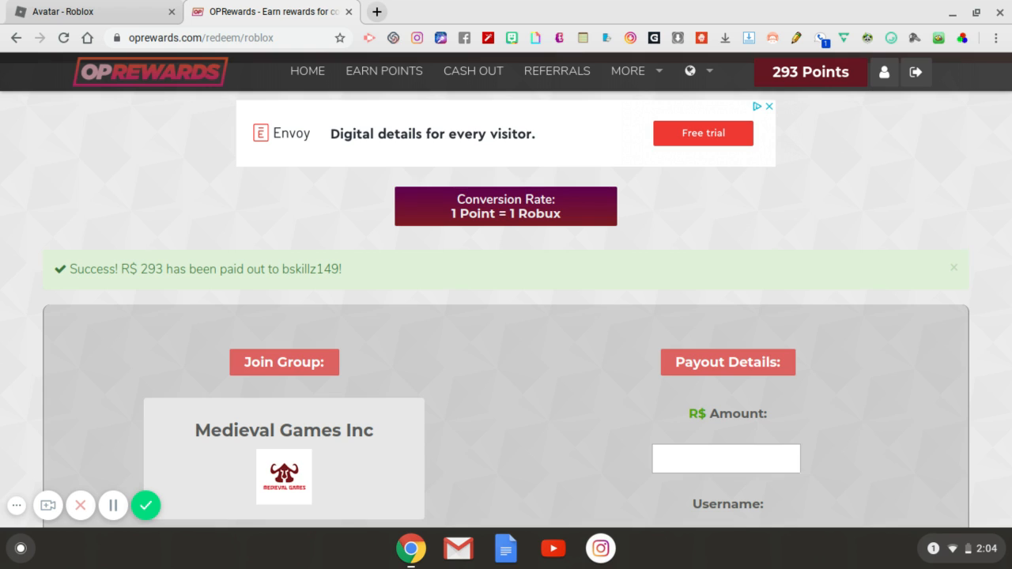
{"action": "mouse_move", "coordinate": [449, 202]}
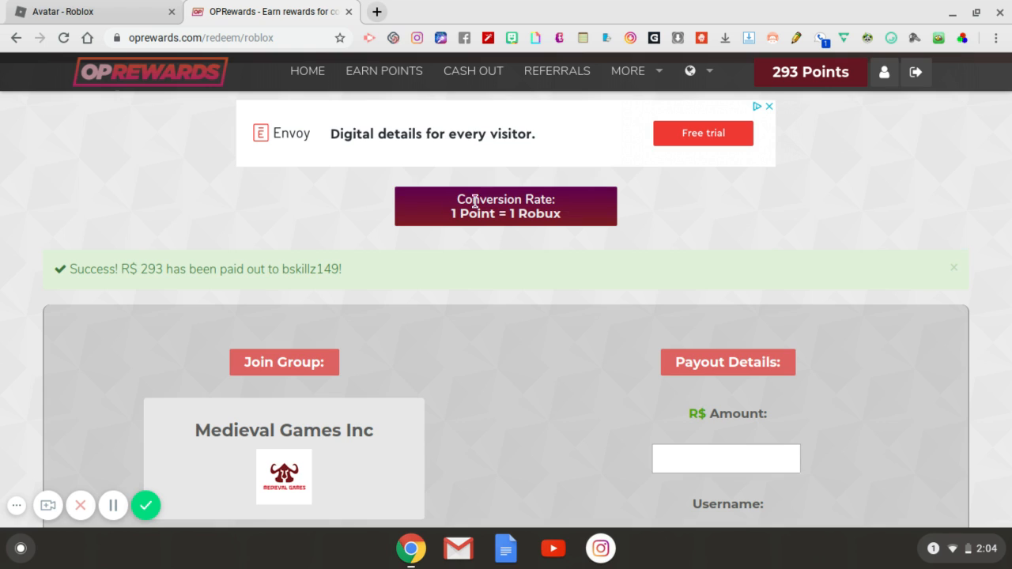
{"action": "mouse_move", "coordinate": [425, 209]}
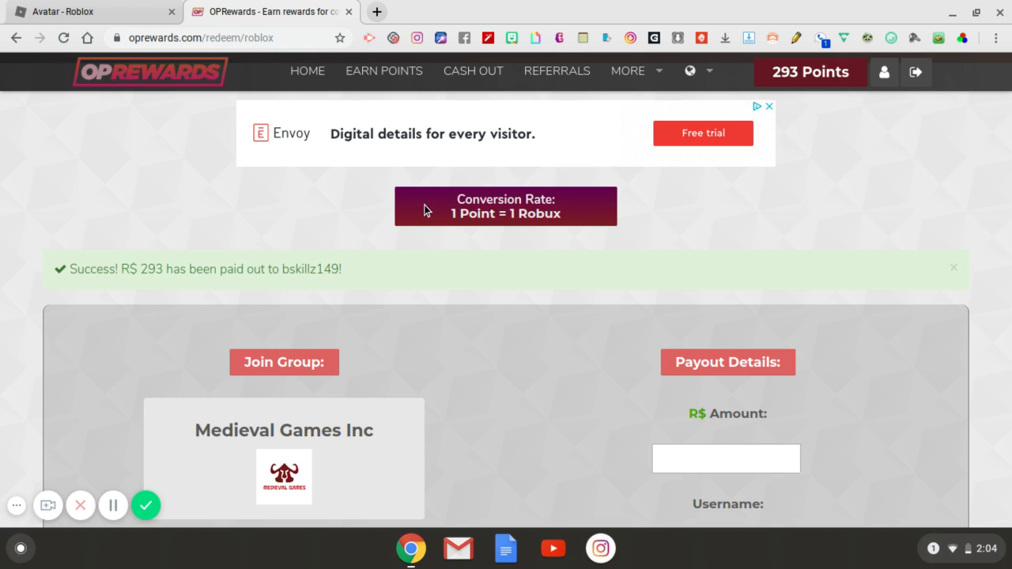
{"action": "mouse_move", "coordinate": [436, 213]}
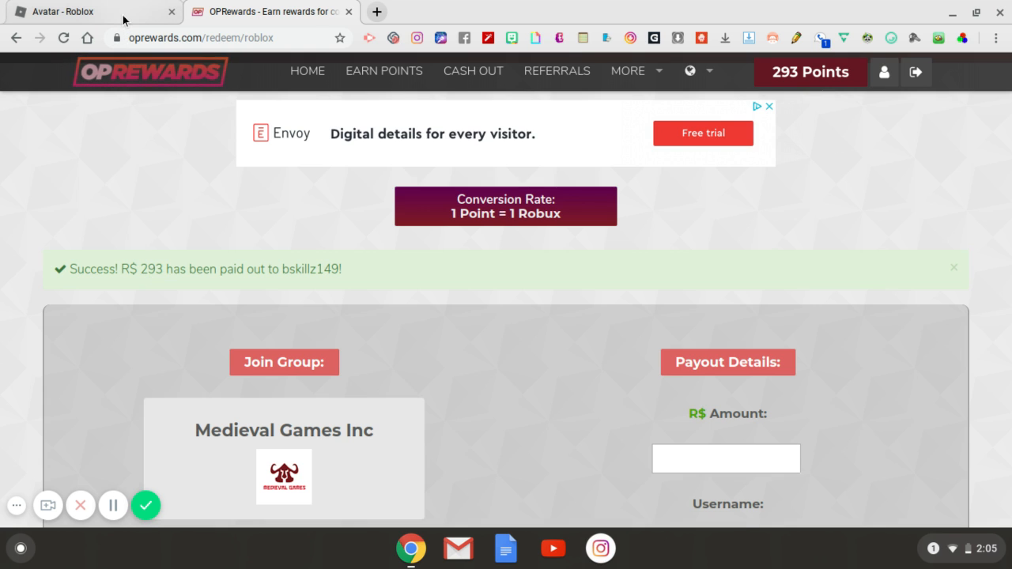
{"action": "left_click", "coordinate": [95, 11]}
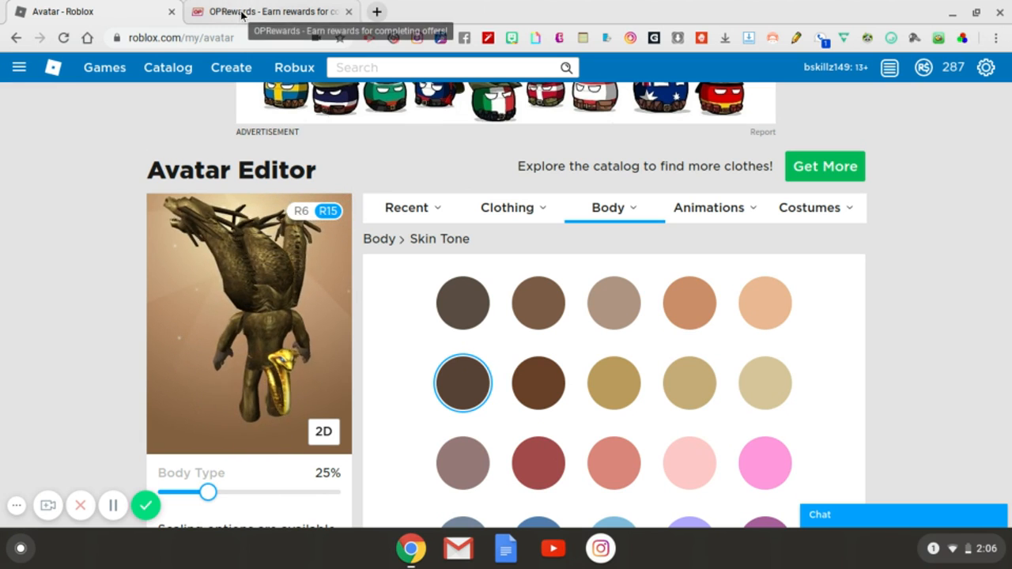
{"action": "left_click", "coordinate": [272, 11]}
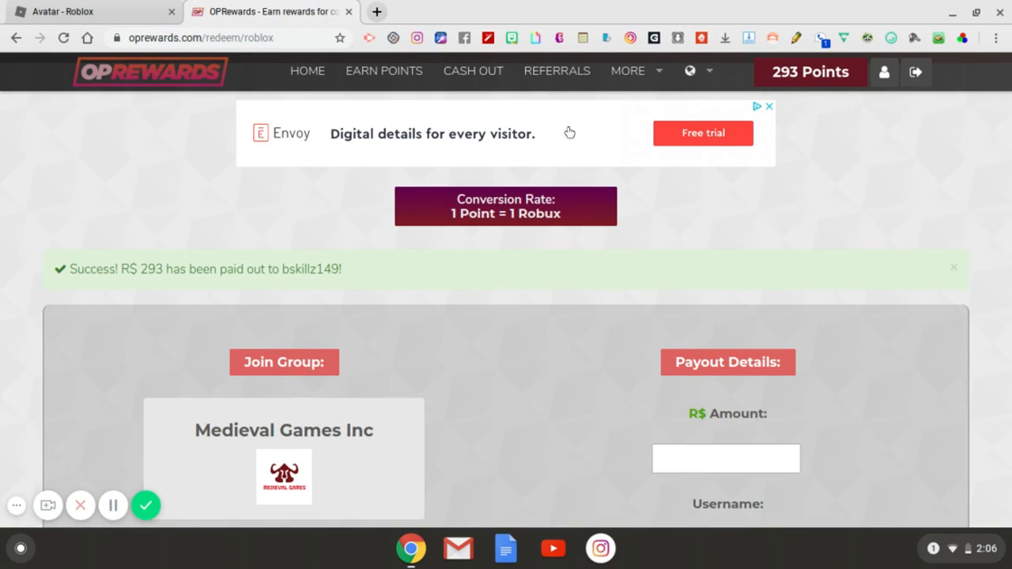
{"action": "mouse_move", "coordinate": [532, 193]}
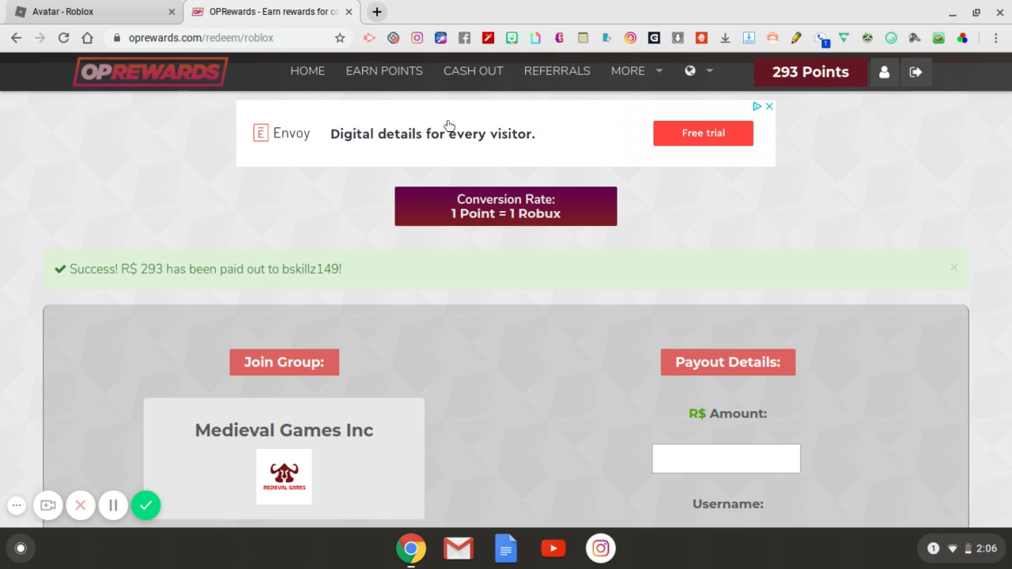
{"action": "left_click", "coordinate": [383, 70]}
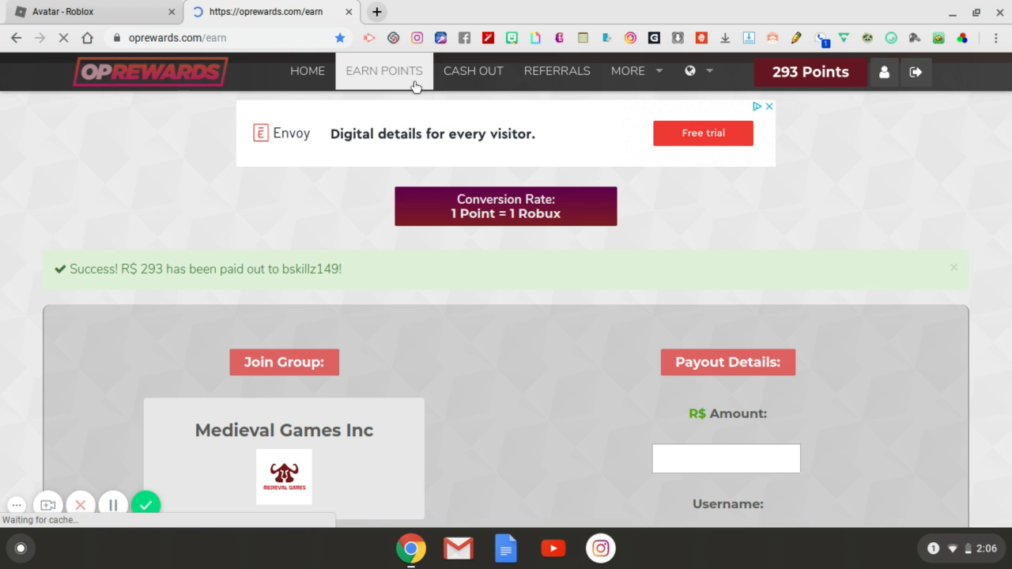
Go to Earn Points, listing offerwalls and surveys with a 0 points balance
{"action": "left_click", "coordinate": [384, 70]}
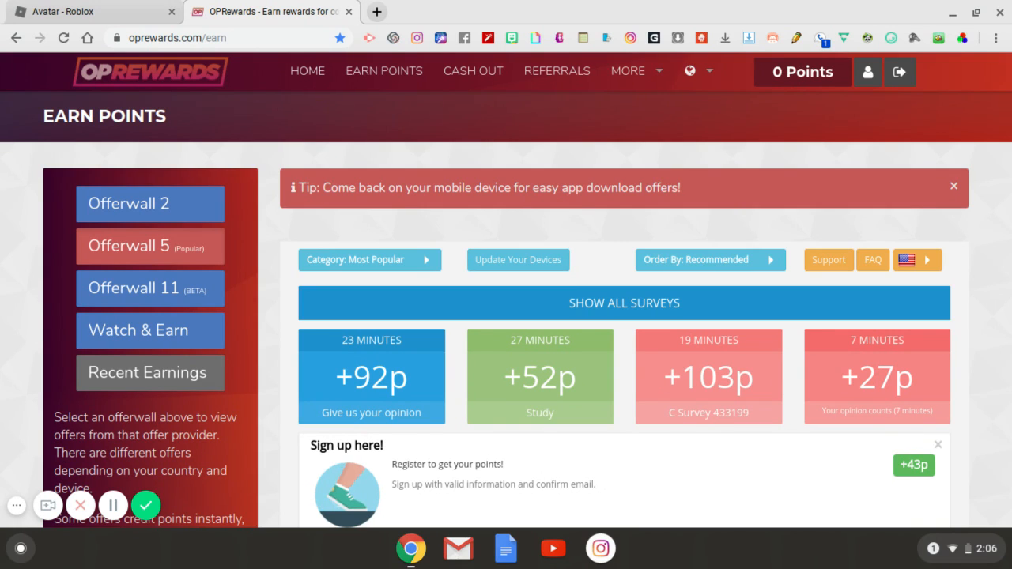
{"action": "mouse_move", "coordinate": [806, 389]}
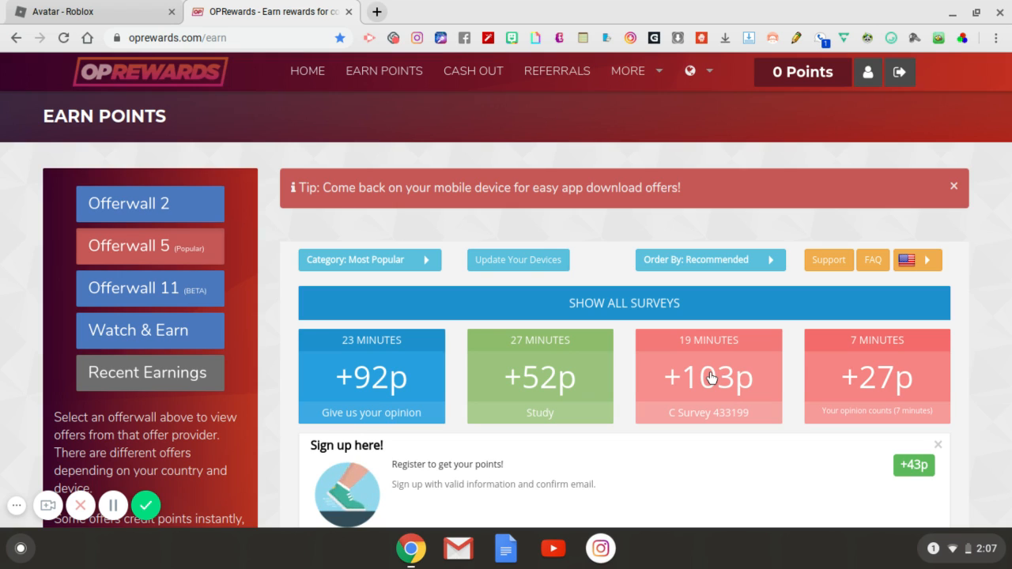
{"action": "mouse_move", "coordinate": [710, 378]}
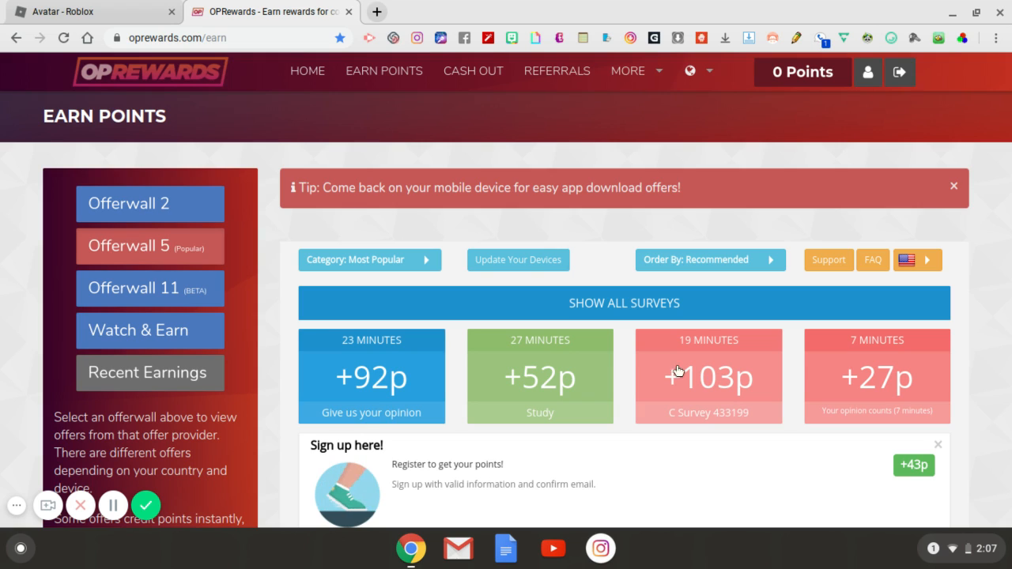
{"action": "mouse_move", "coordinate": [439, 372]}
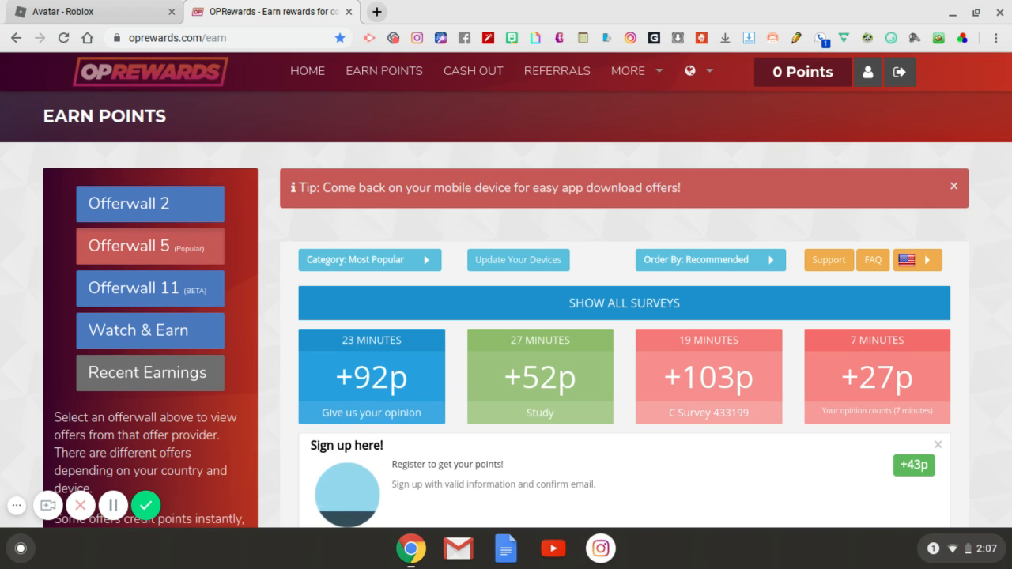
{"action": "scroll", "scroll_direction": "down", "scroll_amount": 3}
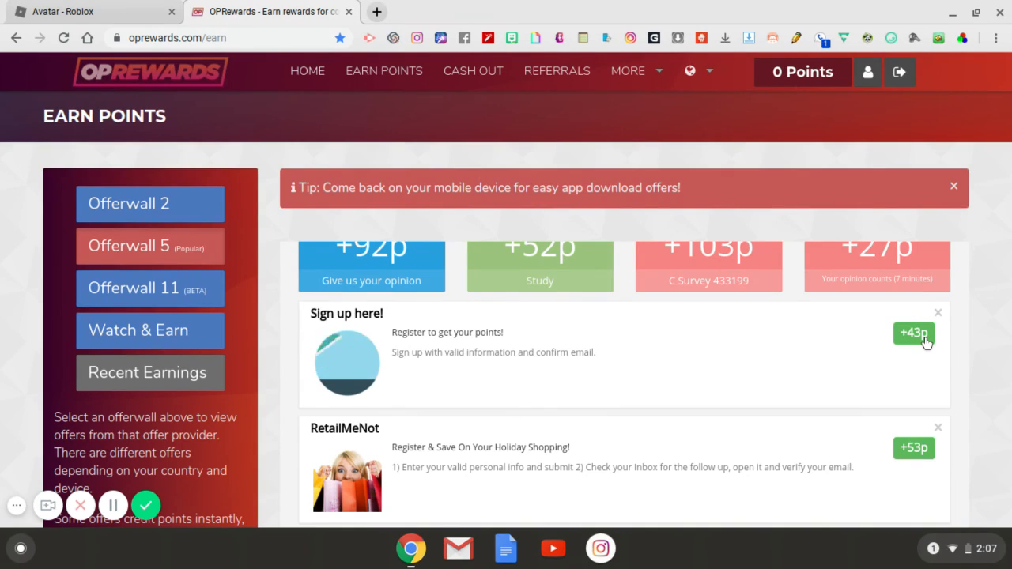
{"action": "scroll", "scroll_direction": "down", "scroll_amount": 3}
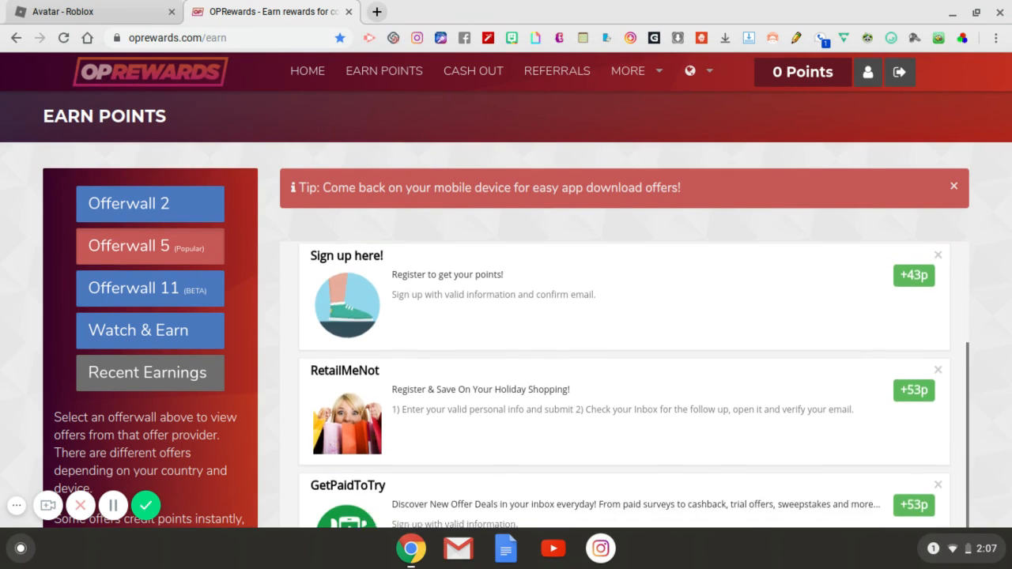
{"action": "scroll", "scroll_direction": "down", "scroll_amount": 3}
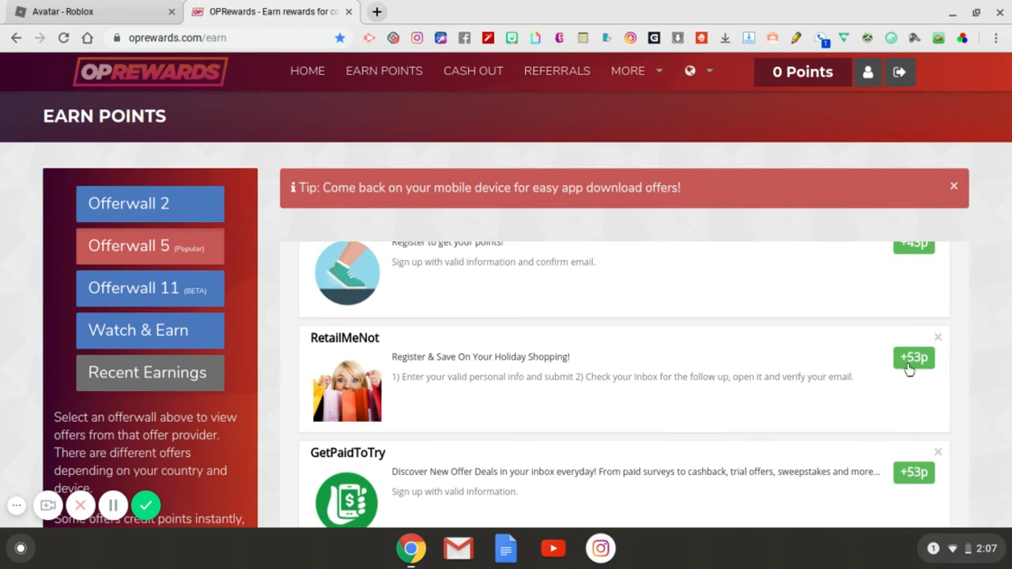
{"action": "scroll", "scroll_direction": "down", "scroll_amount": 3}
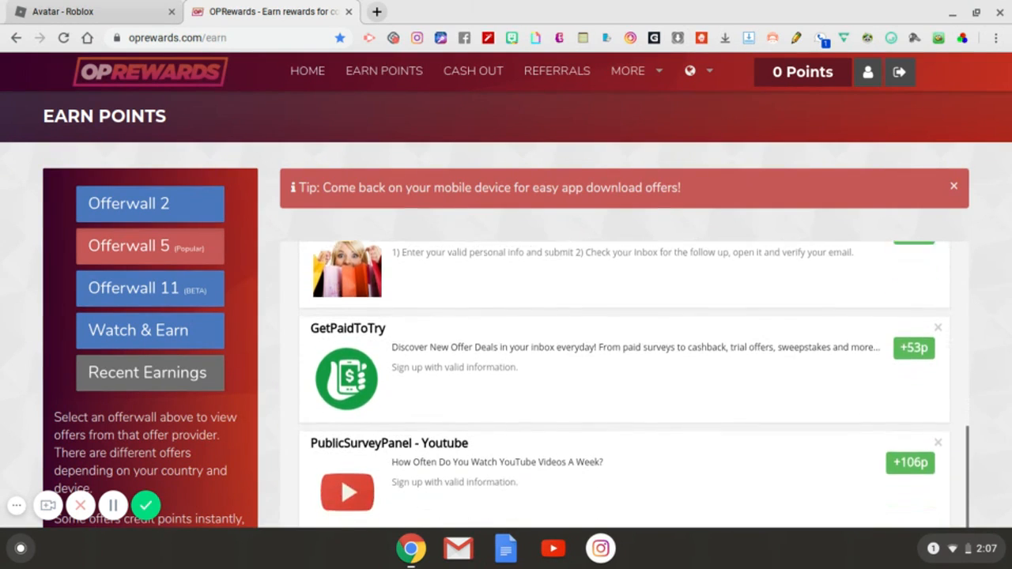
{"action": "scroll", "scroll_direction": "down", "scroll_amount": 3}
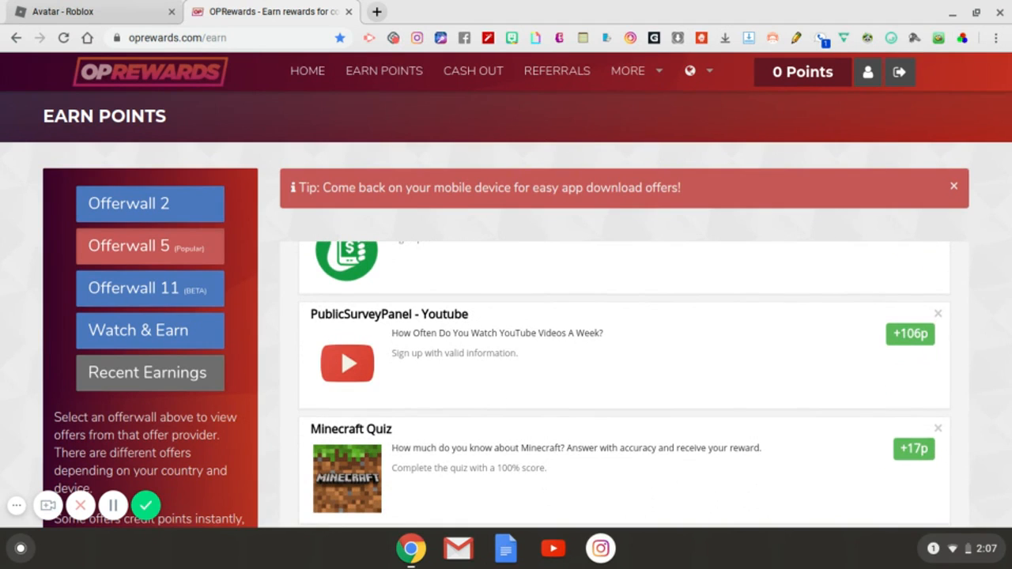
{"action": "scroll", "scroll_direction": "down", "scroll_amount": 3}
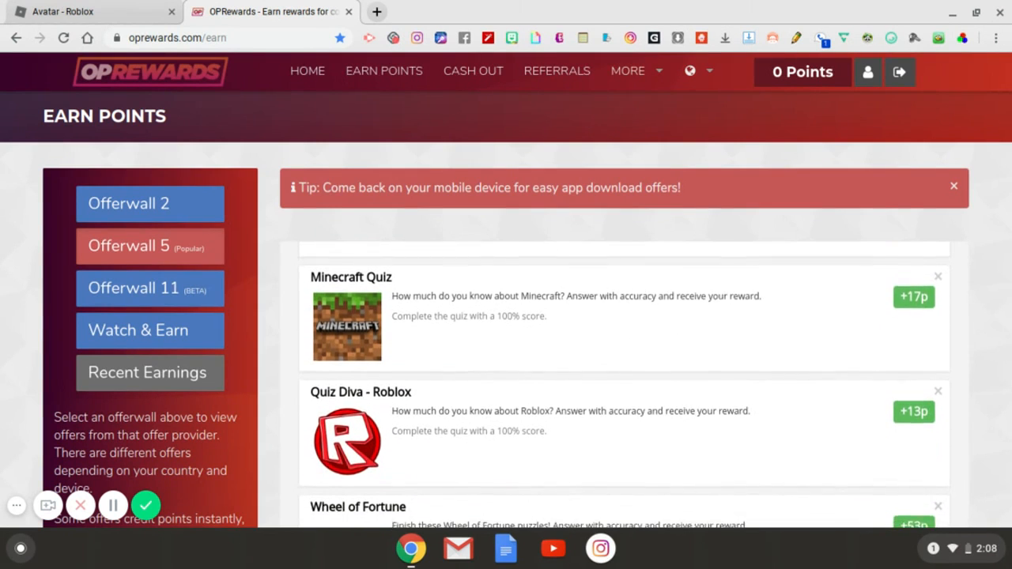
{"action": "scroll", "scroll_direction": "down", "scroll_amount": 3}
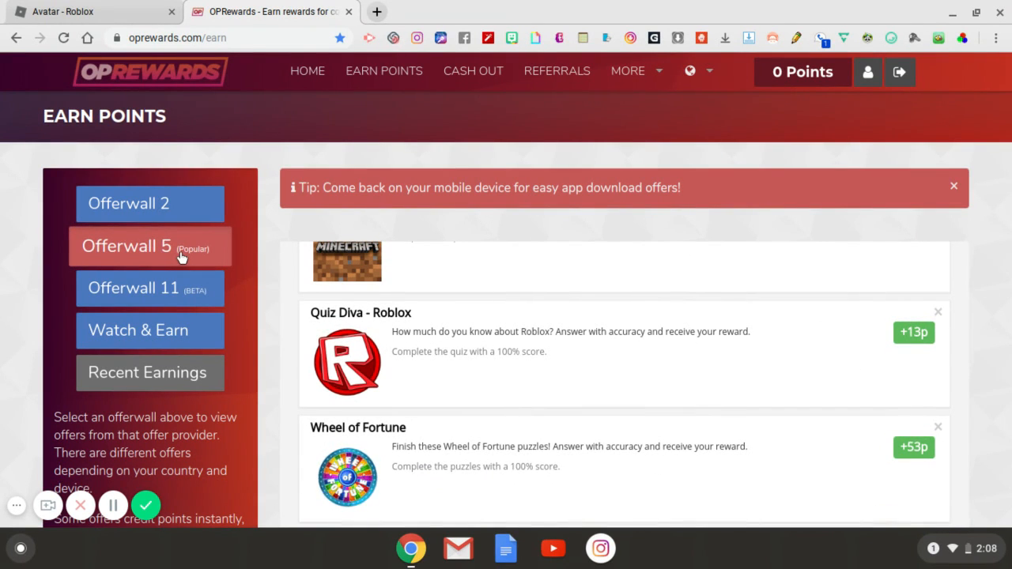
Show the Watch & Earn offers with Hideout.tv Food, Music, Celebrity and Viral channels
{"action": "left_click", "coordinate": [148, 331]}
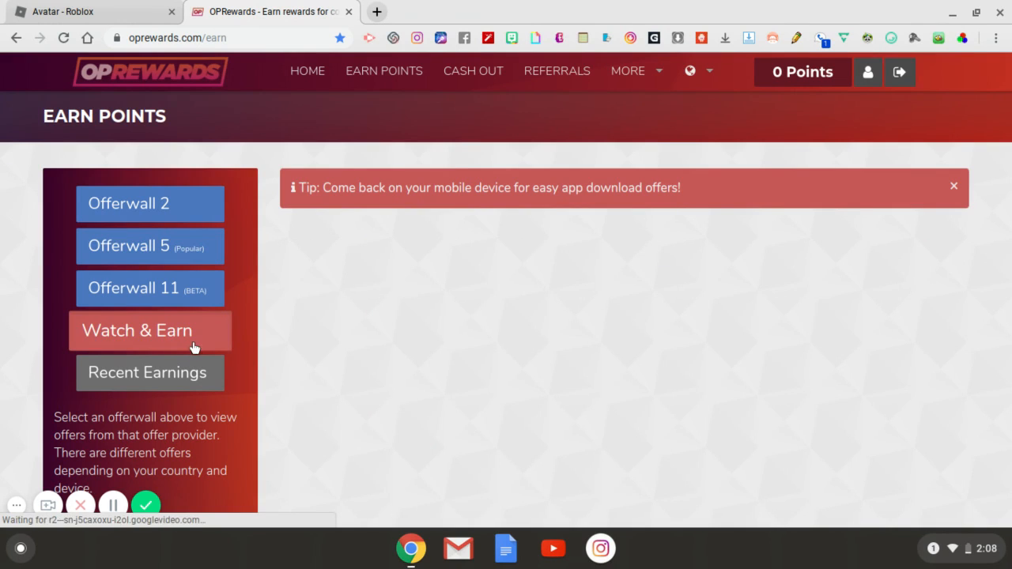
{"action": "left_click", "coordinate": [148, 330]}
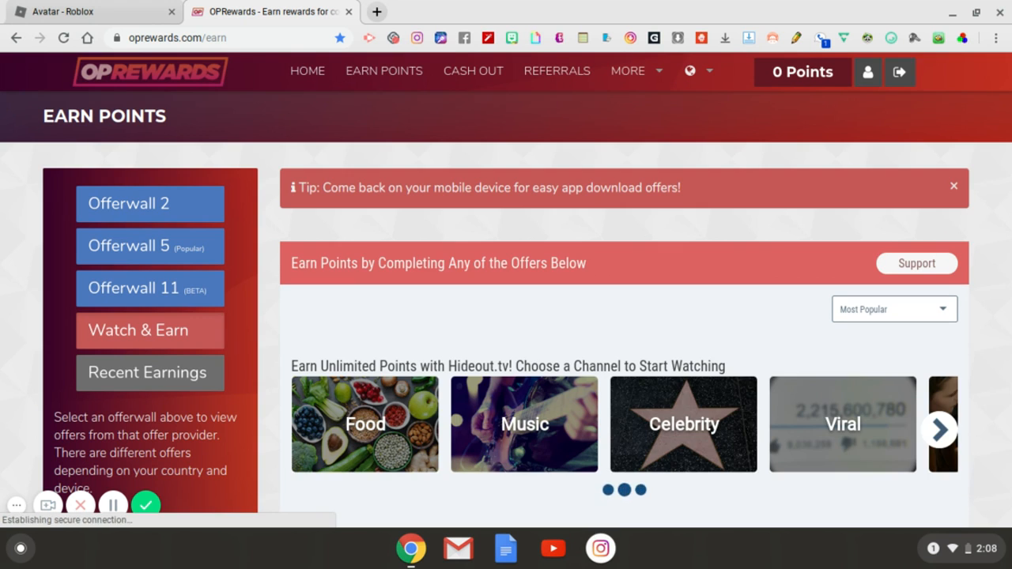
{"action": "scroll", "scroll_direction": "down", "scroll_amount": 3}
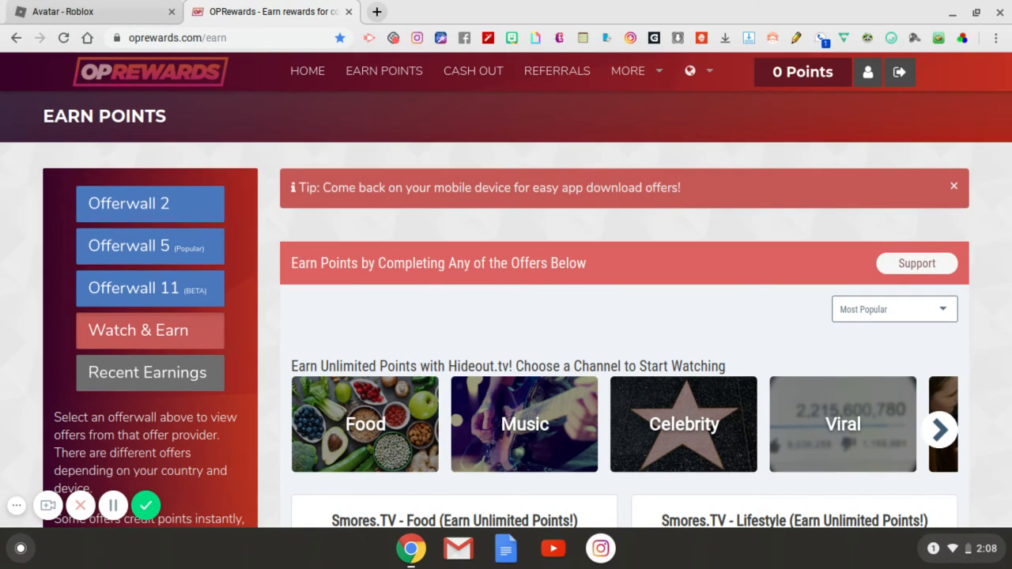
{"action": "left_click", "coordinate": [980, 546]}
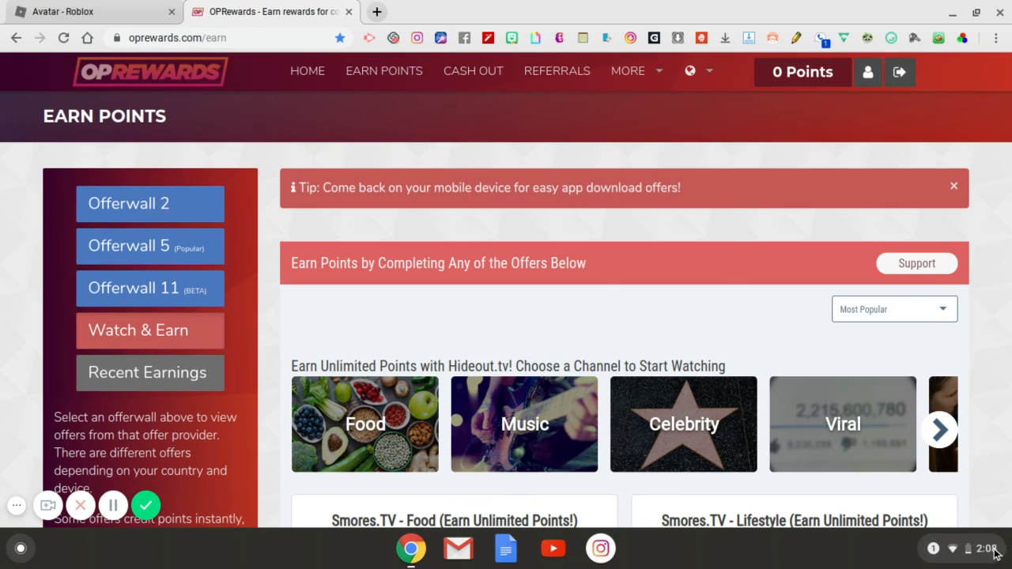
{"action": "mouse_move", "coordinate": [840, 430]}
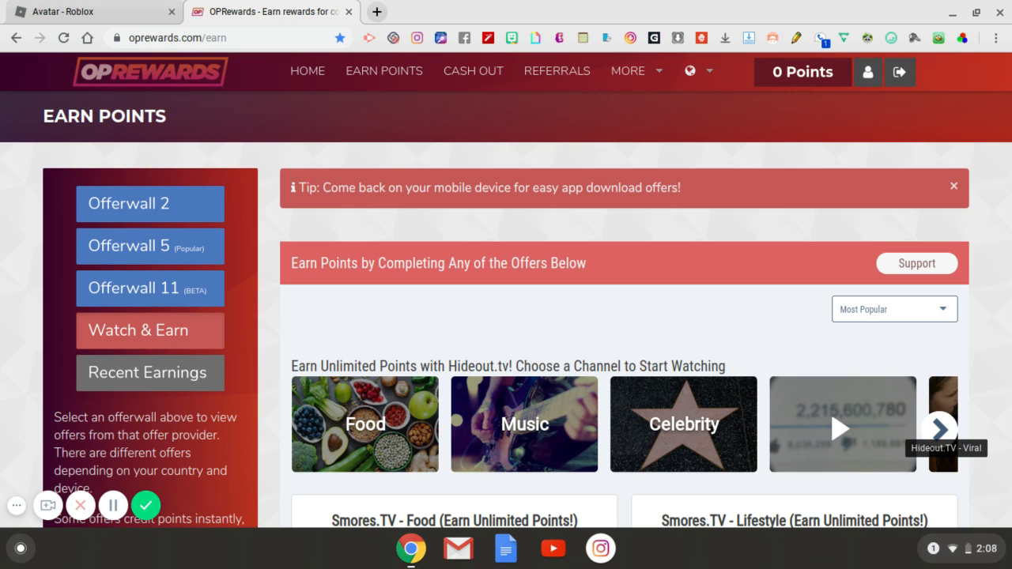
{"action": "mouse_move", "coordinate": [835, 414]}
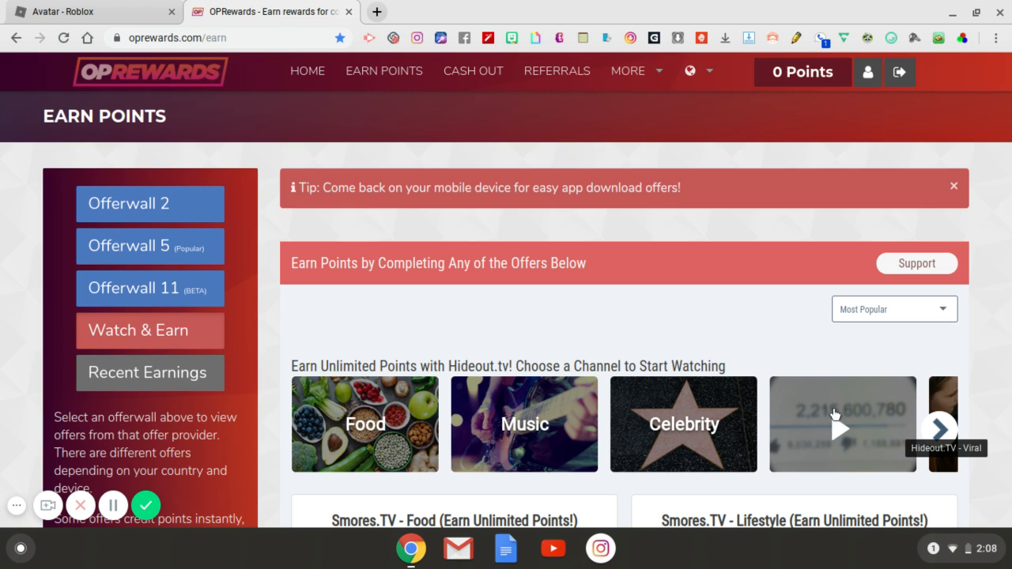
{"action": "mouse_move", "coordinate": [720, 346]}
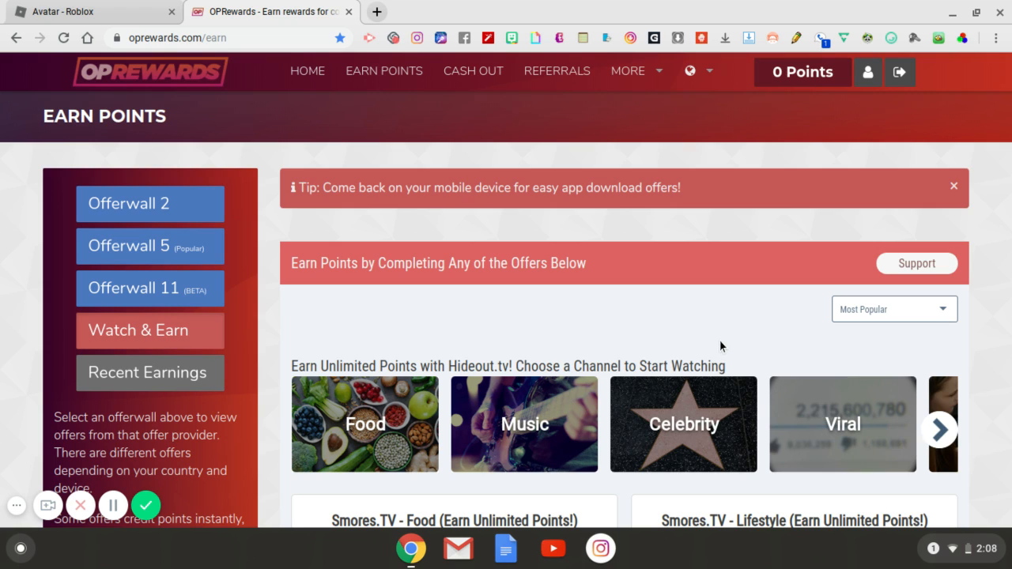
{"action": "mouse_move", "coordinate": [724, 340]}
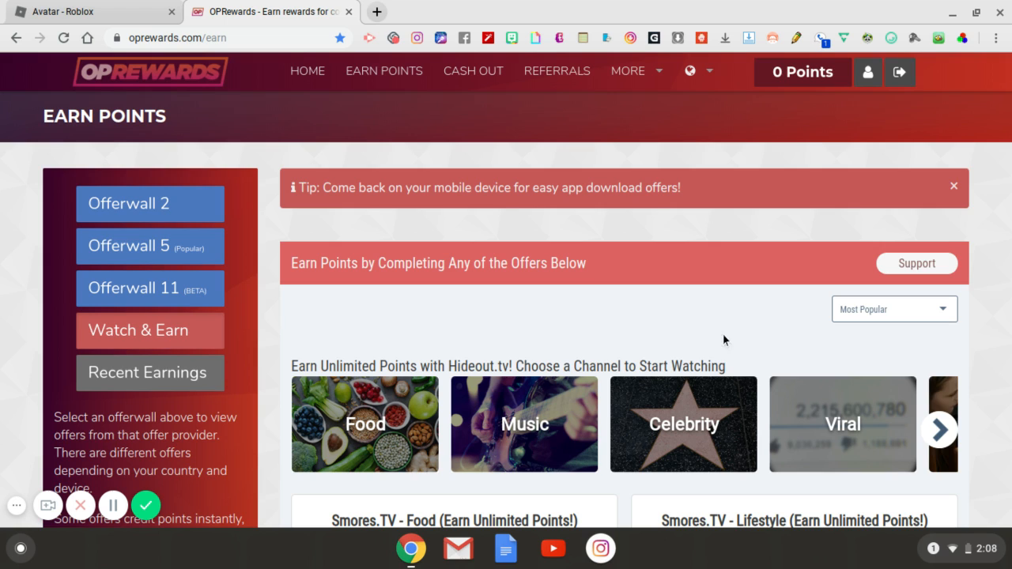
{"action": "mouse_move", "coordinate": [775, 348]}
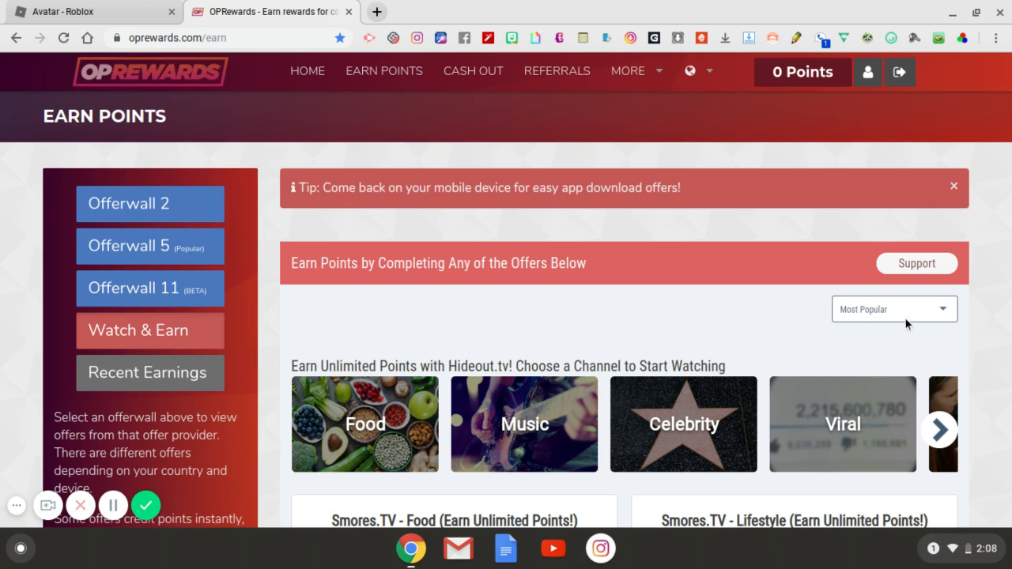
{"action": "mouse_move", "coordinate": [929, 334]}
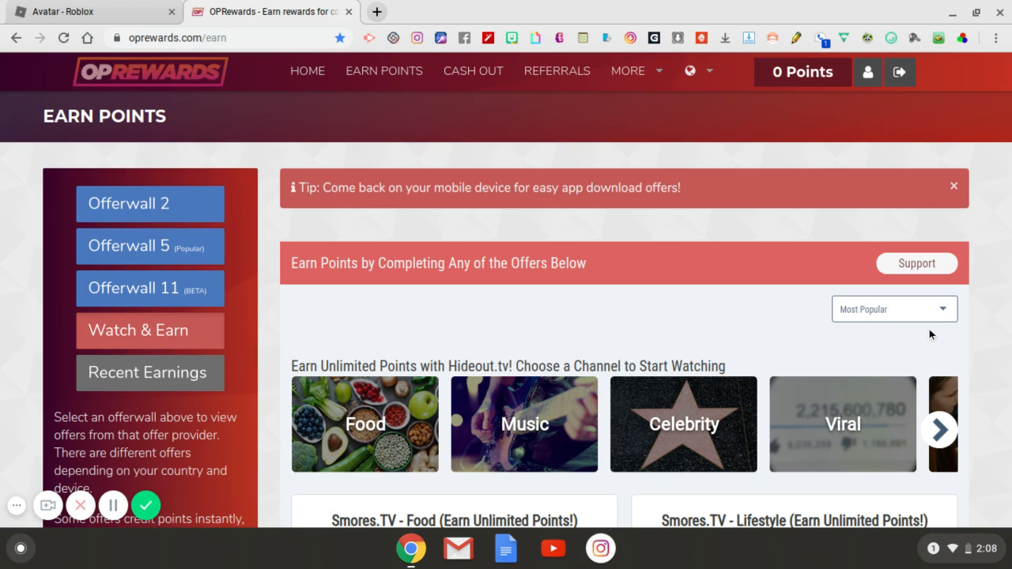
{"action": "mouse_move", "coordinate": [977, 338]}
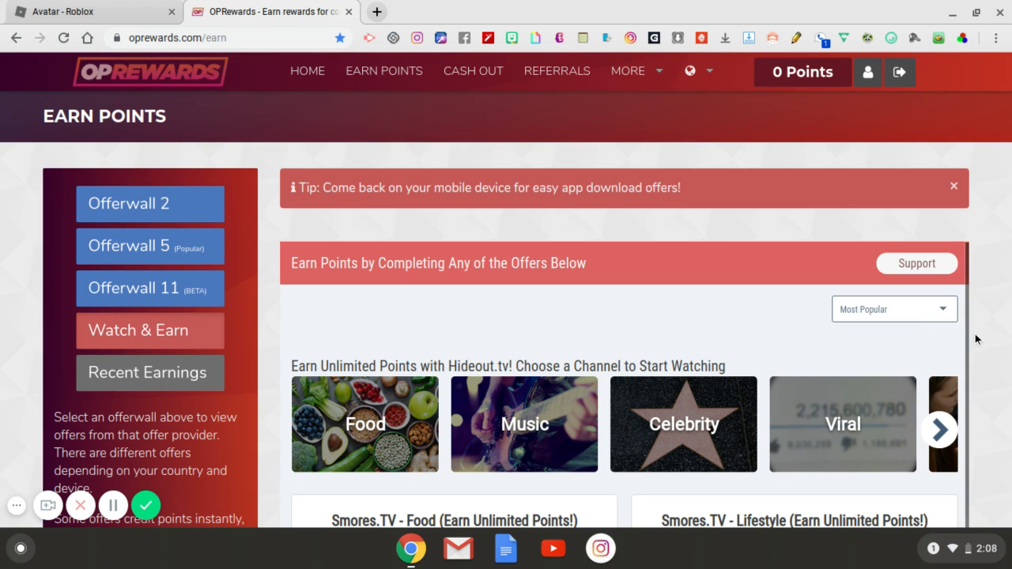
{"action": "mouse_move", "coordinate": [974, 341]}
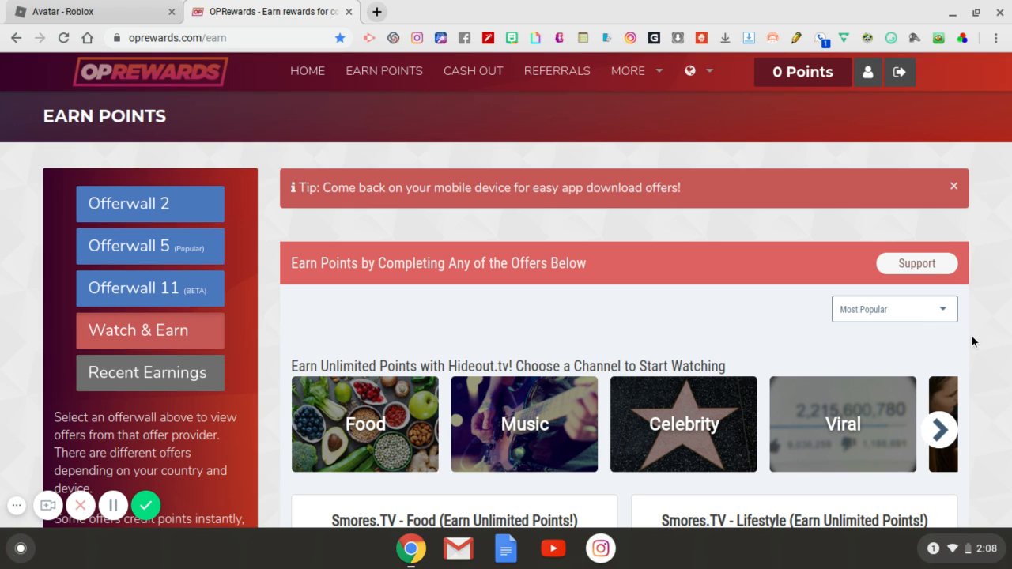
{"action": "mouse_move", "coordinate": [806, 307]}
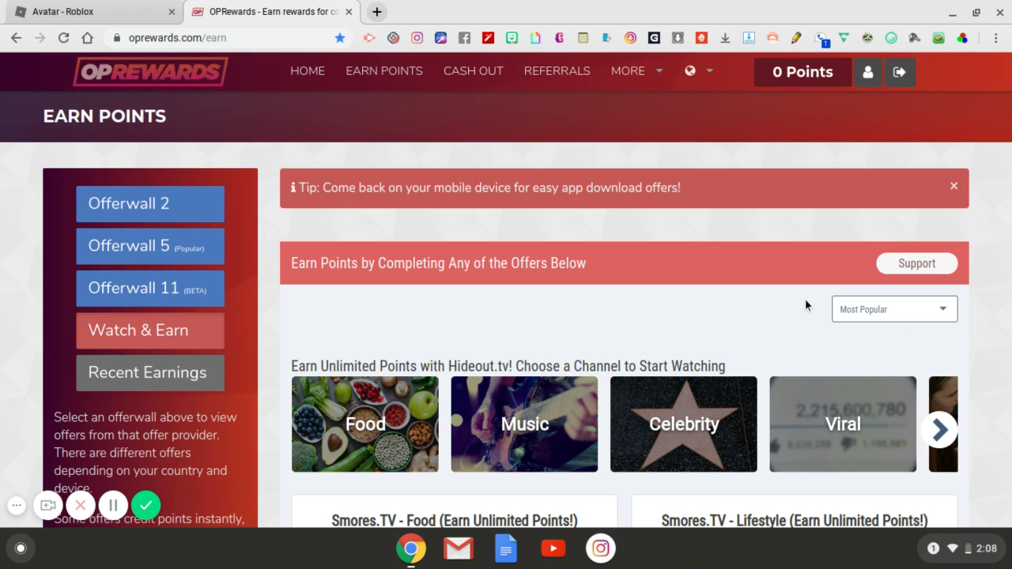
{"action": "mouse_move", "coordinate": [721, 348]}
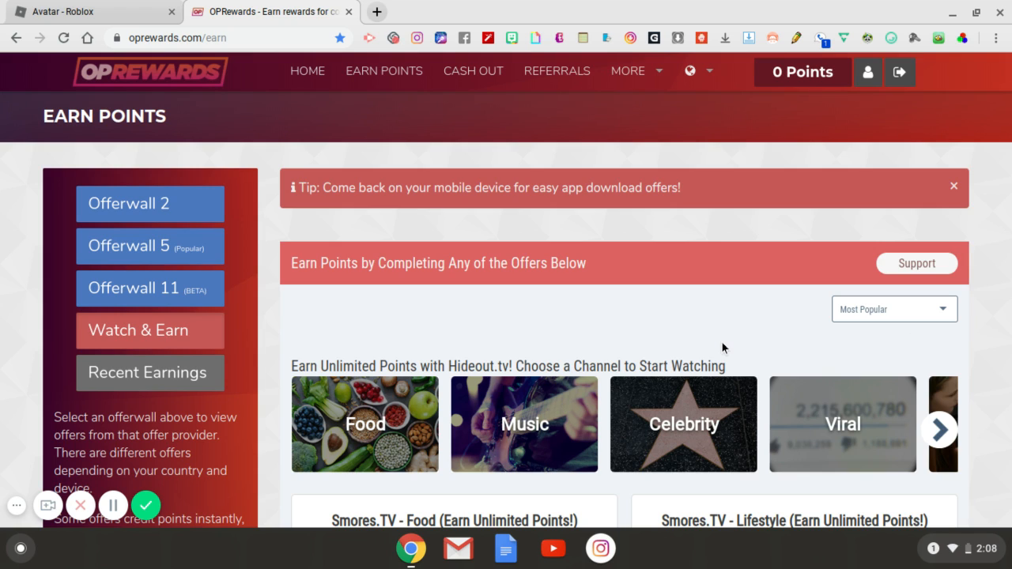
Scroll past the Smores.TV offers and return to the Roblox Avatar Editor with 287 Robux
{"action": "scroll", "scroll_direction": "down", "scroll_amount": 3}
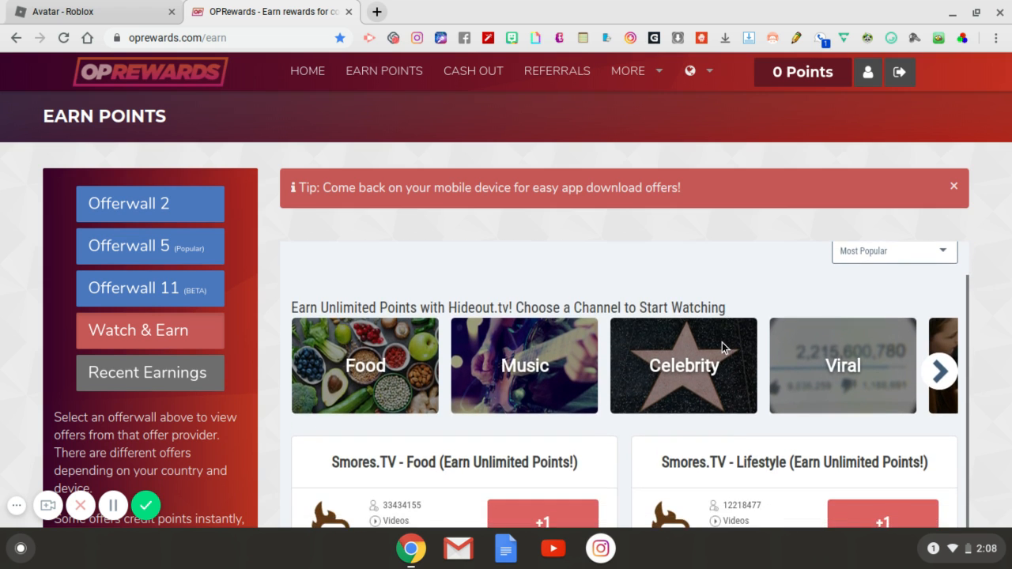
{"action": "scroll", "scroll_direction": "down", "scroll_amount": 3}
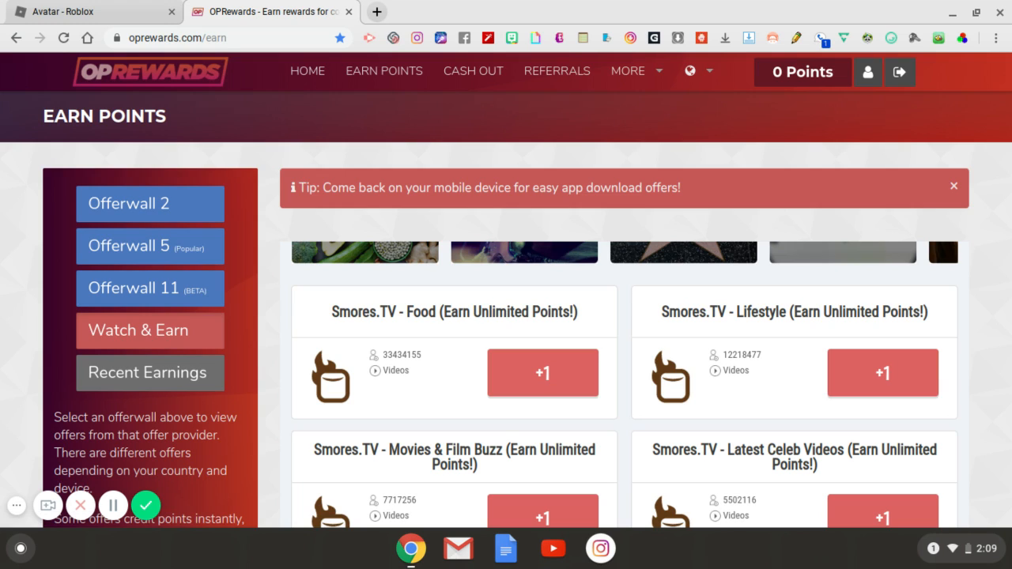
{"action": "mouse_move", "coordinate": [542, 373]}
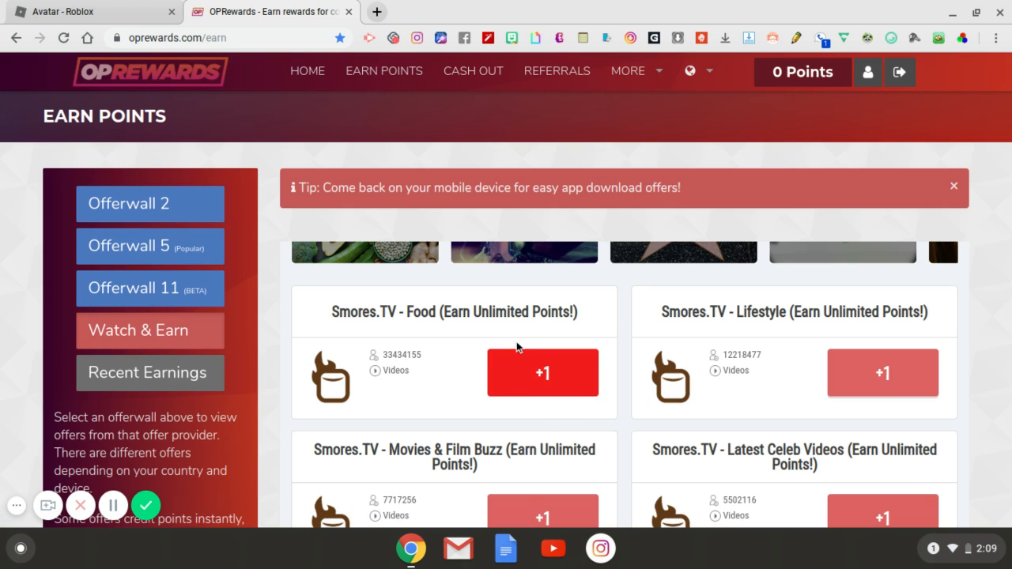
{"action": "mouse_move", "coordinate": [529, 335]}
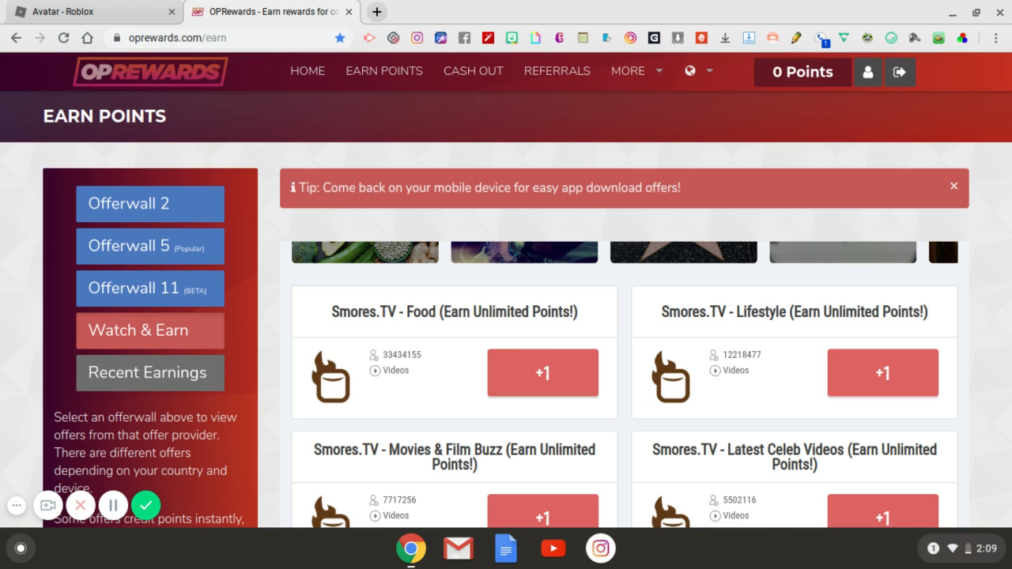
{"action": "mouse_move", "coordinate": [581, 160]}
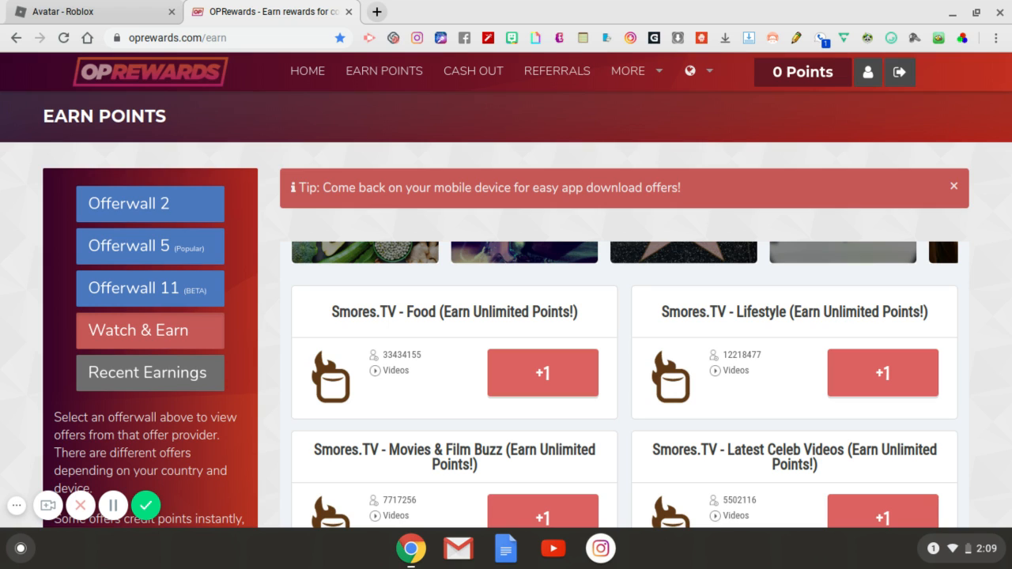
{"action": "mouse_move", "coordinate": [432, 139]}
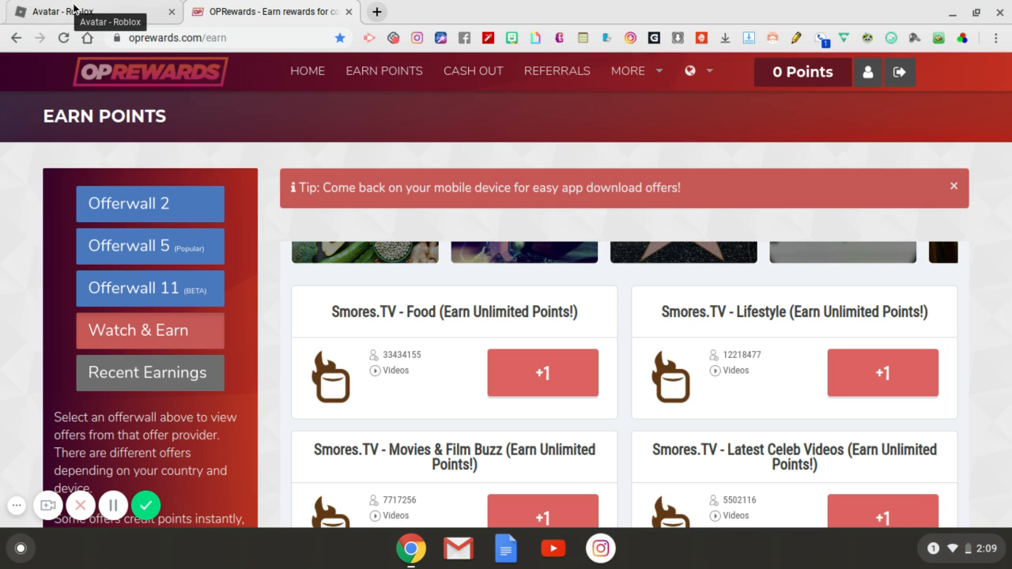
{"action": "left_click", "coordinate": [87, 12]}
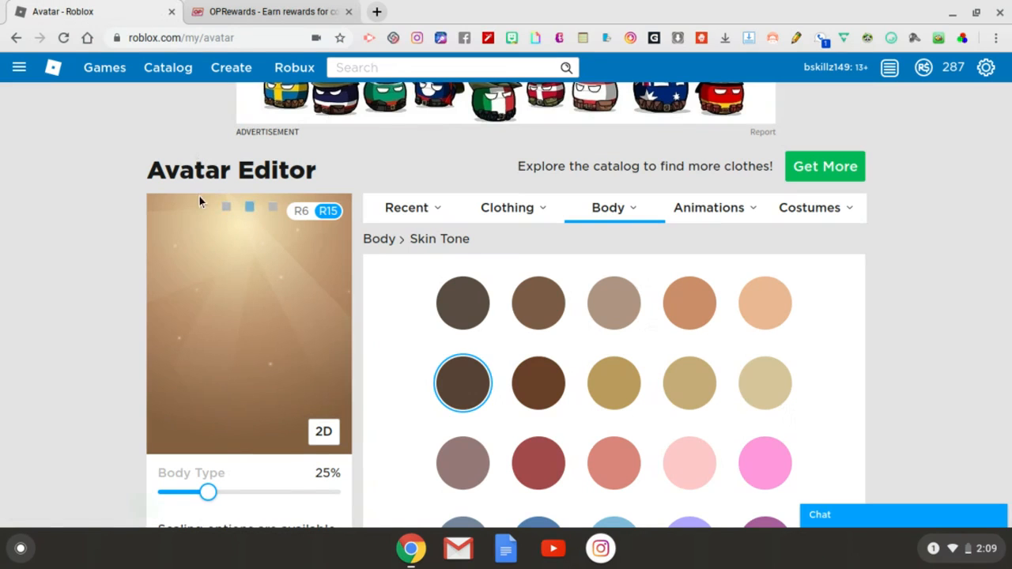